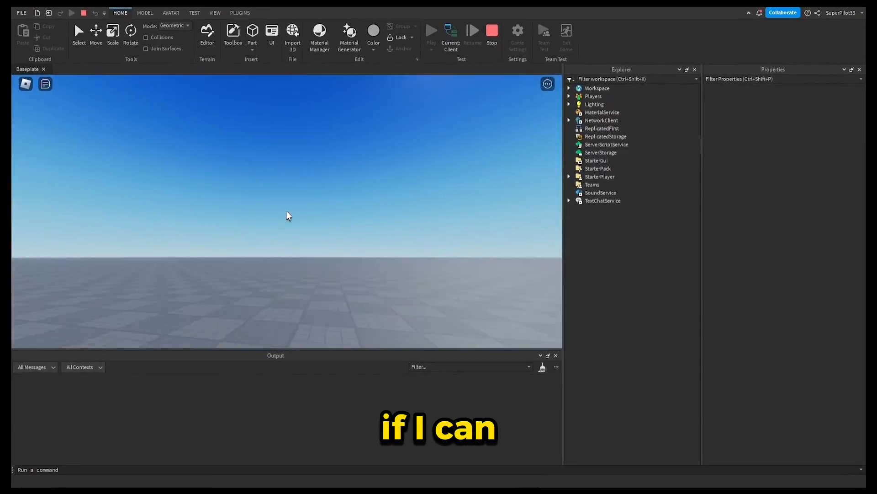
Insert a free-model killbrick from the Toolbox and move its extra script into ServerStorage.
{"action": "left_click", "coordinate": [432, 31]}
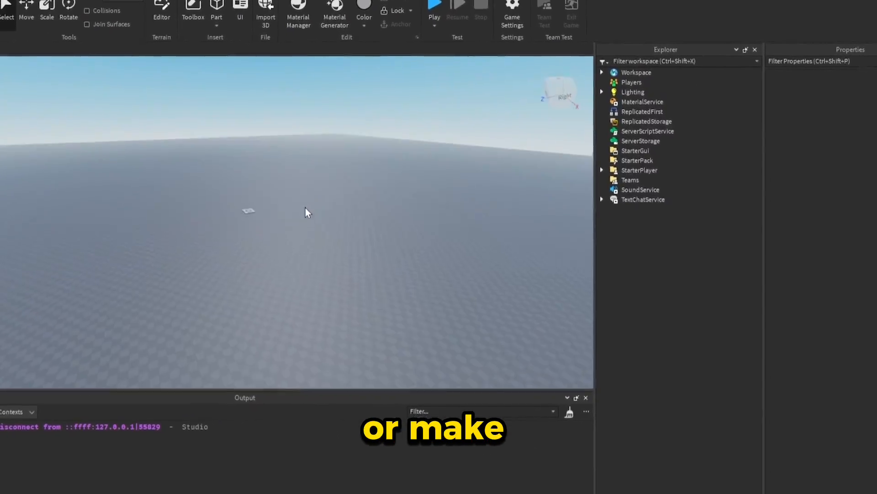
{"action": "left_click", "coordinate": [193, 11]}
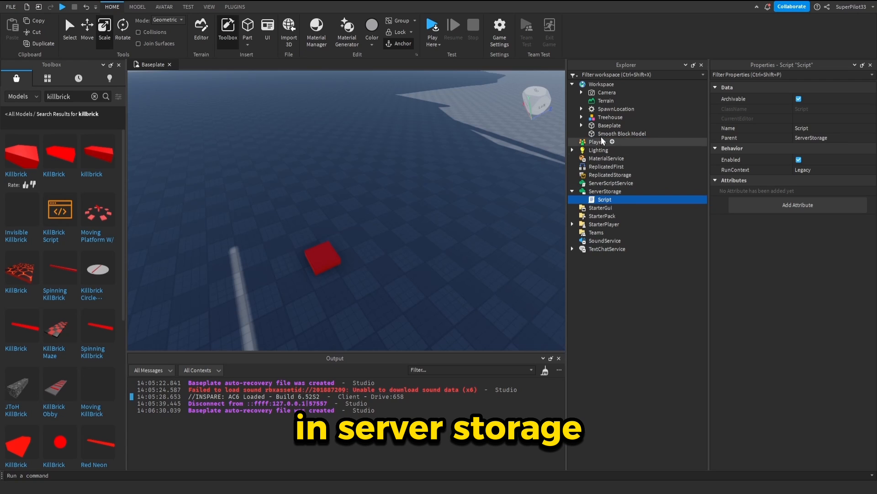
{"action": "left_click", "coordinate": [621, 133]}
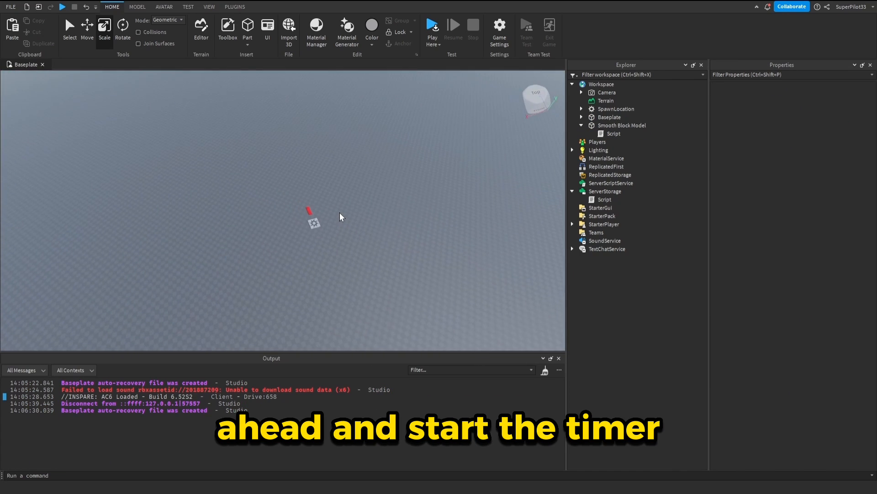
Delete the Baseplate and confirm the SpawnLocation is anchored beside the kill brick.
{"action": "left_click", "coordinate": [134, 256]}
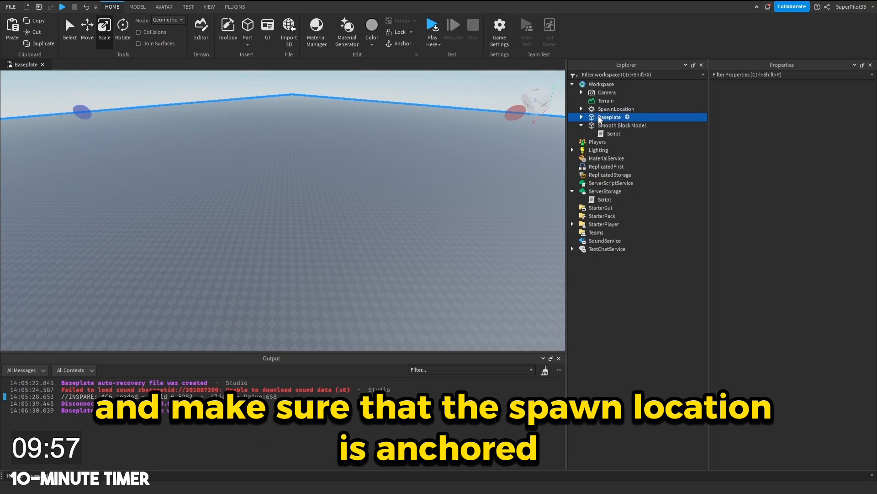
{"action": "left_click", "coordinate": [617, 109]}
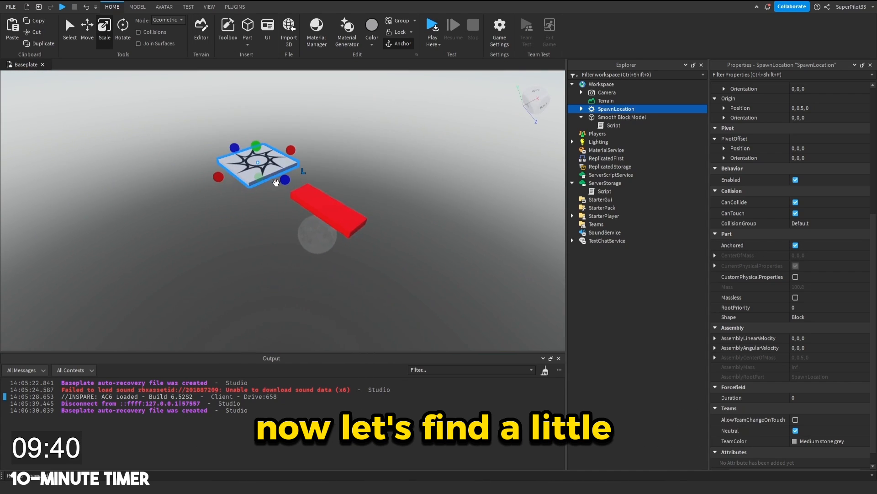
Scale a new Part into a long grey path and place copied kill bricks across it.
{"action": "left_click", "coordinate": [227, 28]}
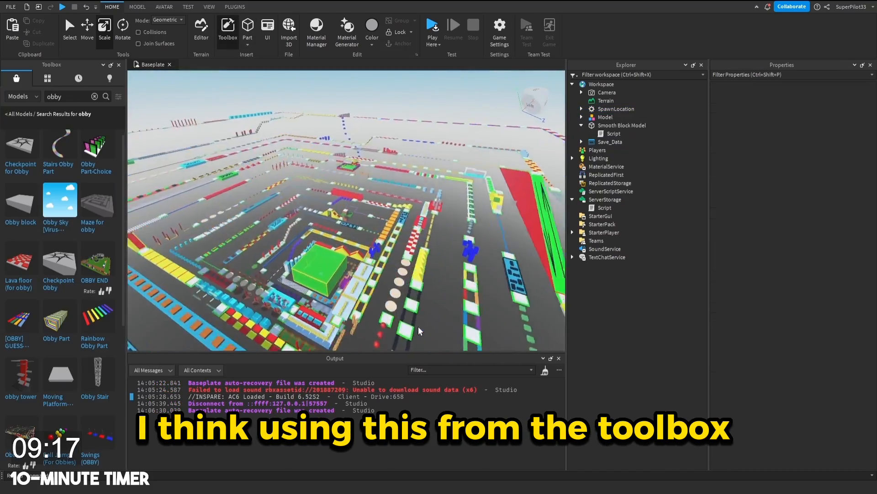
{"action": "left_click", "coordinate": [605, 117]}
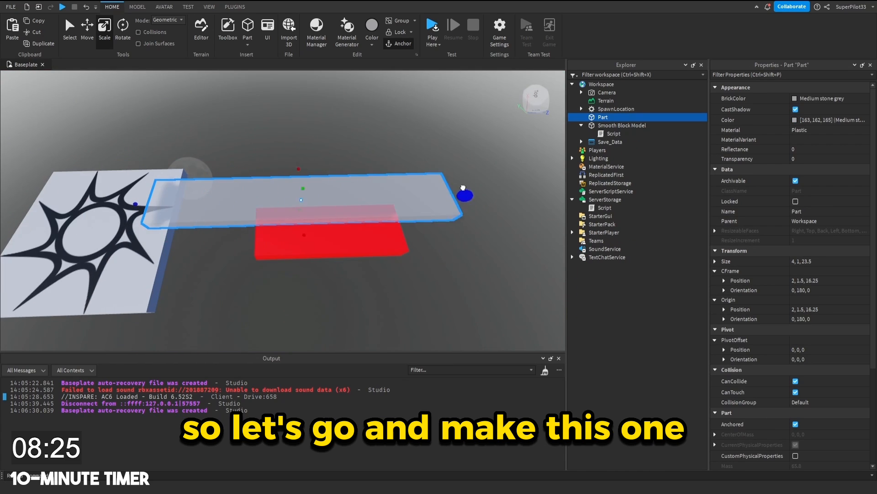
{"action": "left_click", "coordinate": [622, 125]}
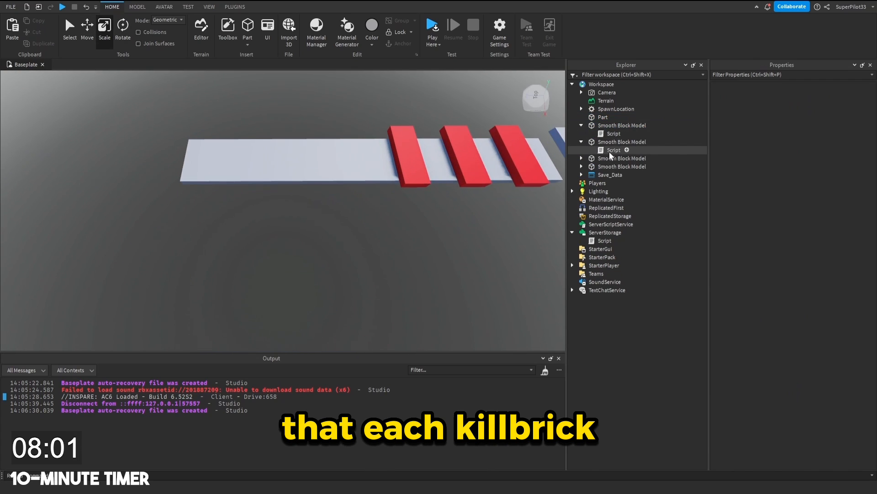
{"action": "left_click", "coordinate": [613, 150]}
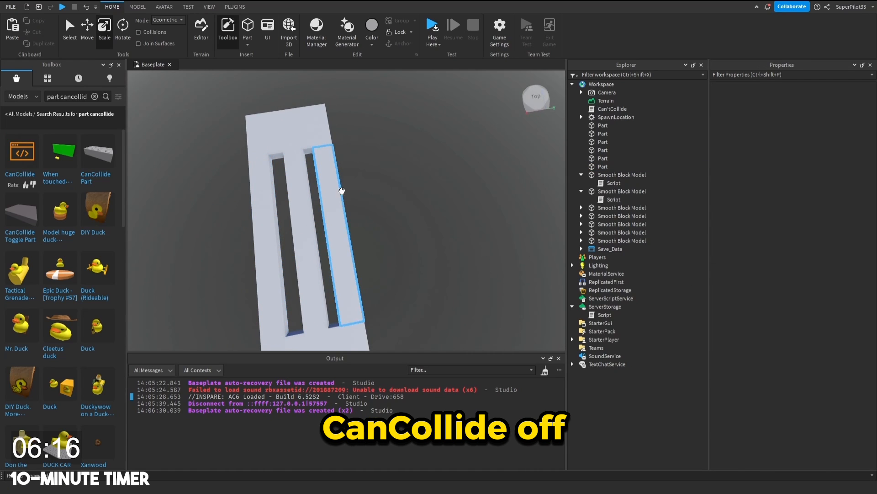
Add more kill bricks and thin strips holding the Can'tCollide script model.
{"action": "left_click", "coordinate": [611, 126]}
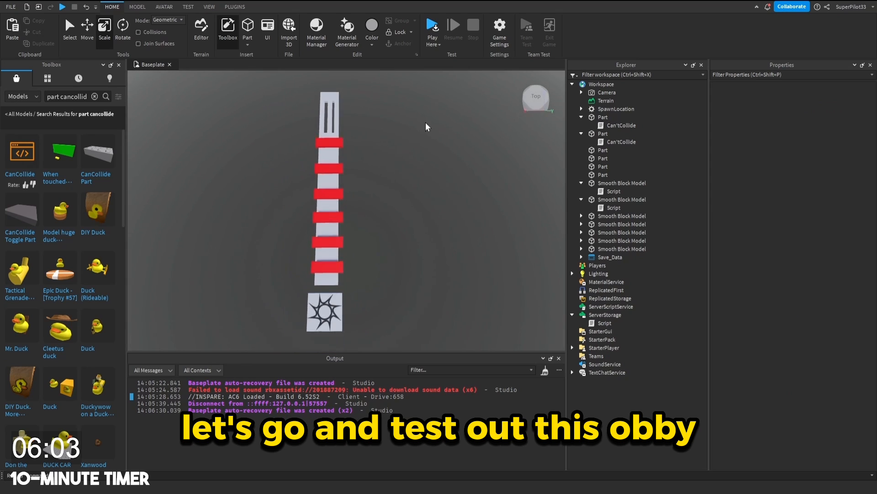
Playtest, inspect the Can'tCollide script, and duplicate the SpawnLocation past the slots.
{"action": "left_click", "coordinate": [433, 24]}
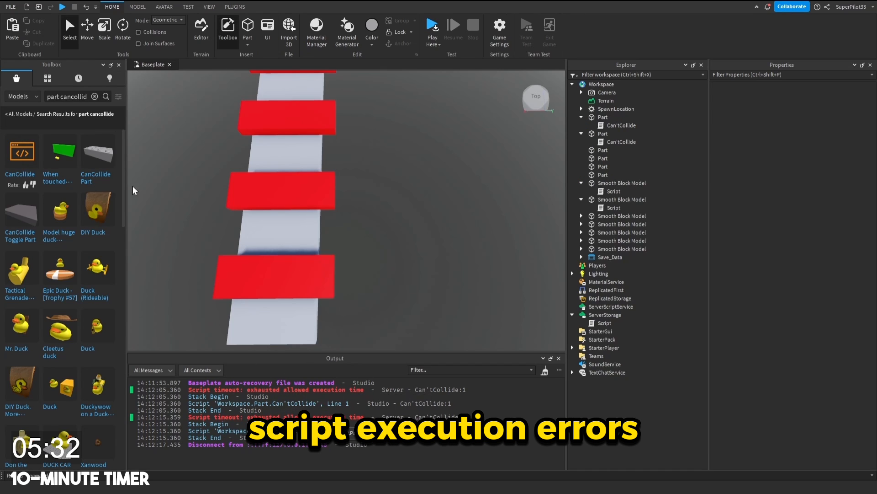
{"action": "double_click", "coordinate": [621, 125]}
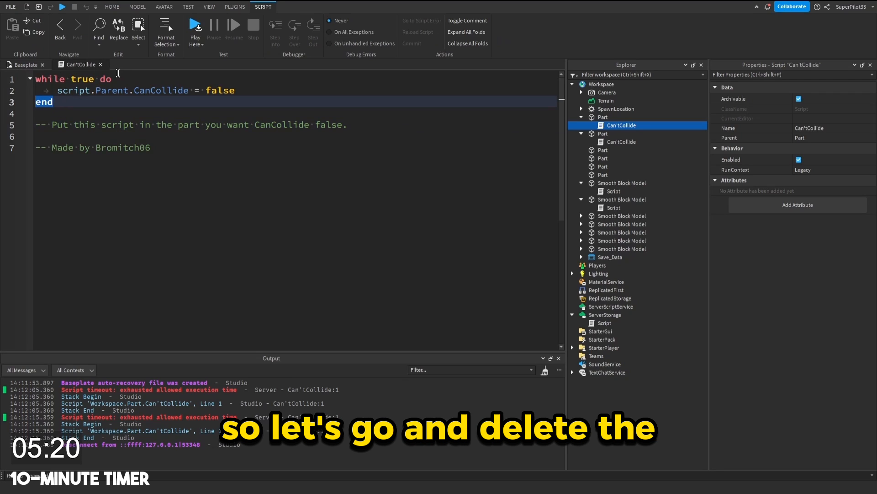
{"action": "left_click", "coordinate": [620, 142]}
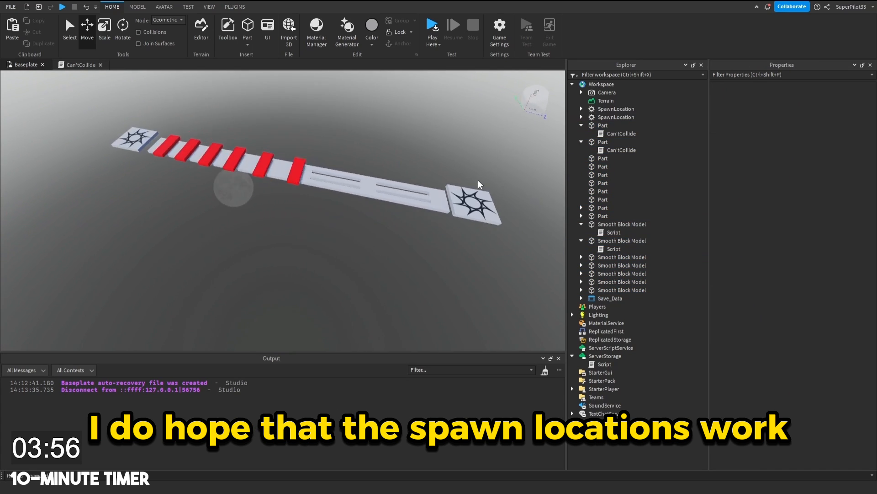
{"action": "left_click", "coordinate": [433, 25]}
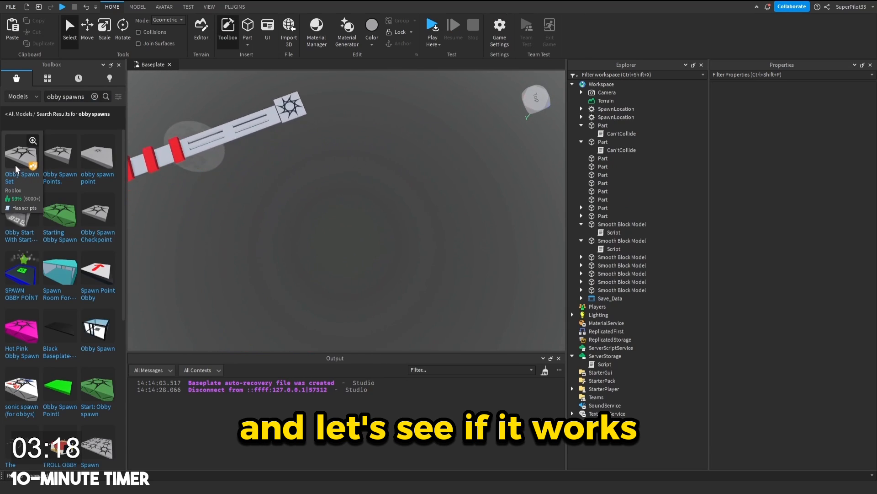
Insert Obby Spawn Set, accept its script warning, and place the checkpoint at the path's end.
{"action": "left_click", "coordinate": [21, 154]}
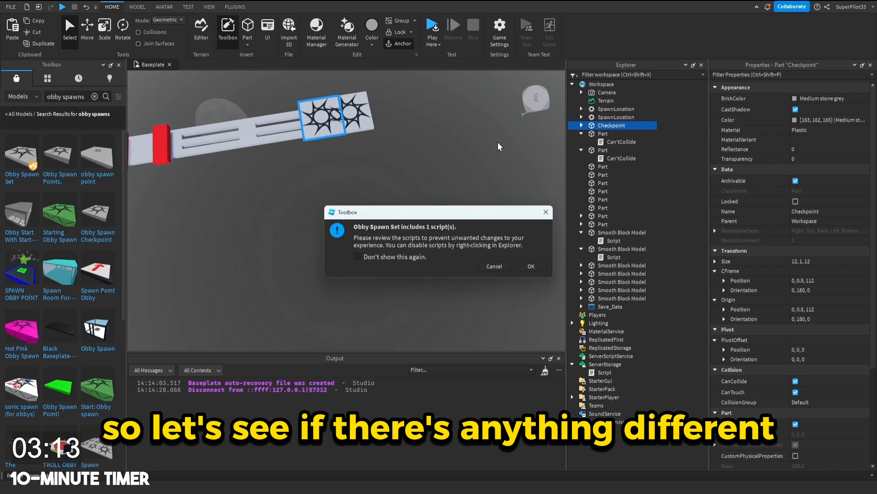
{"action": "left_click", "coordinate": [529, 266]}
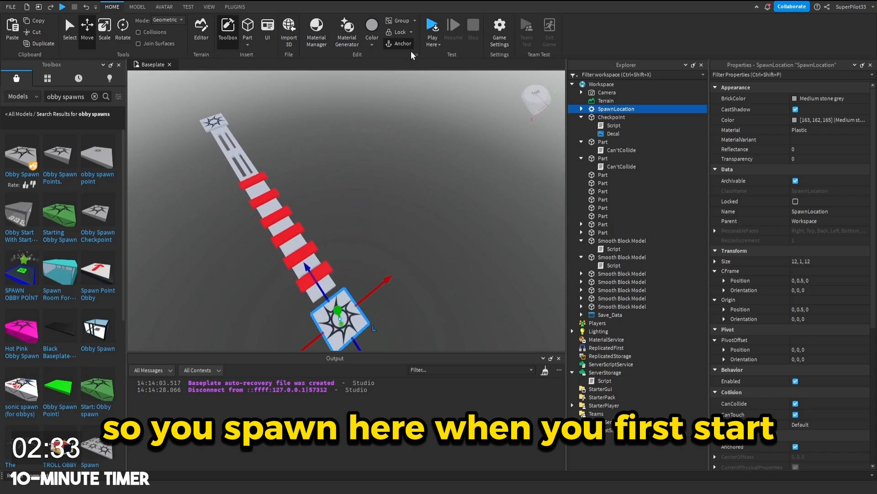
Insert the free-model SpinnerStage with red spinning bars from the Toolbox.
{"action": "left_click", "coordinate": [432, 28]}
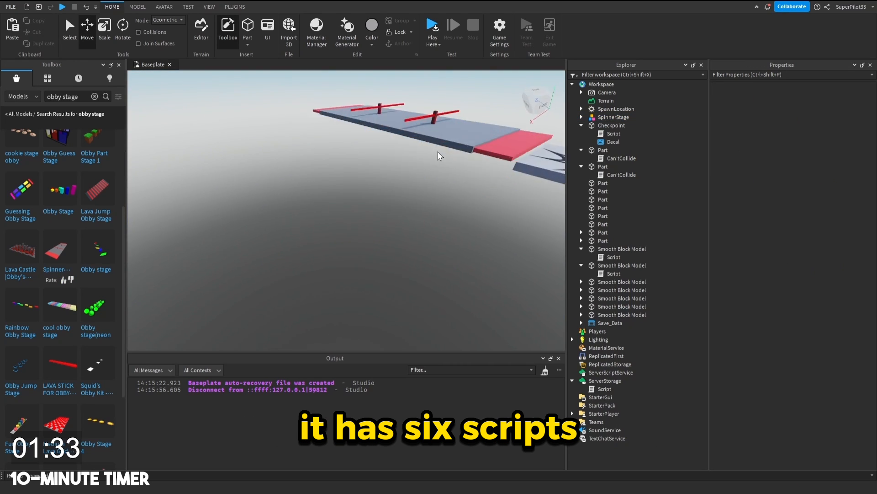
Position SpinnerStage, add the lava stage, delete its suspect script, and insert OBBY END.
{"action": "left_click", "coordinate": [614, 117]}
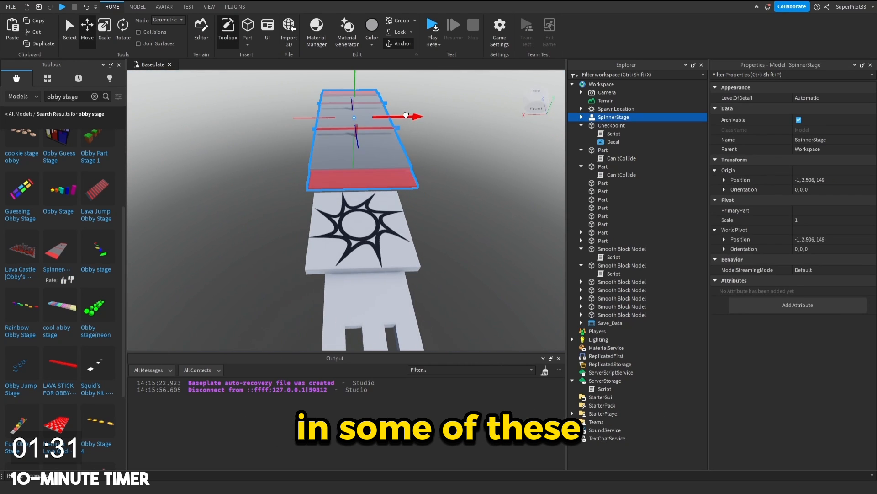
{"action": "left_click", "coordinate": [613, 141]}
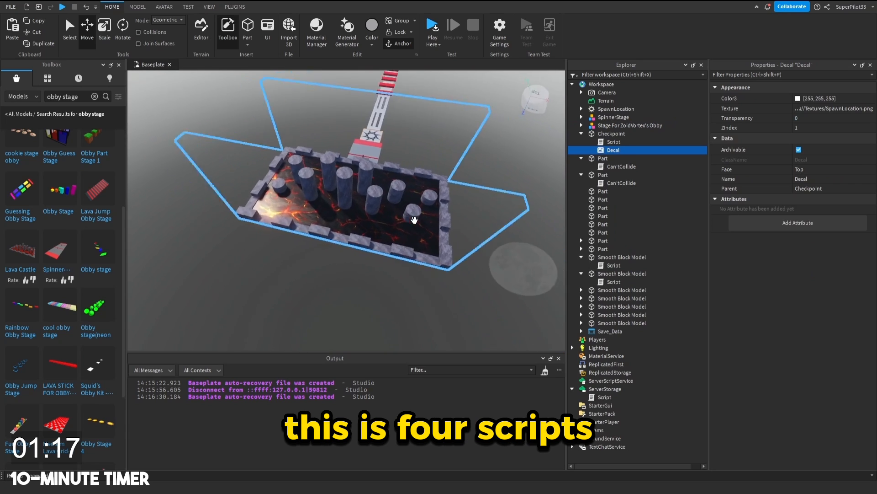
{"action": "left_click", "coordinate": [631, 125]}
{"action": "type", "text": "script"}
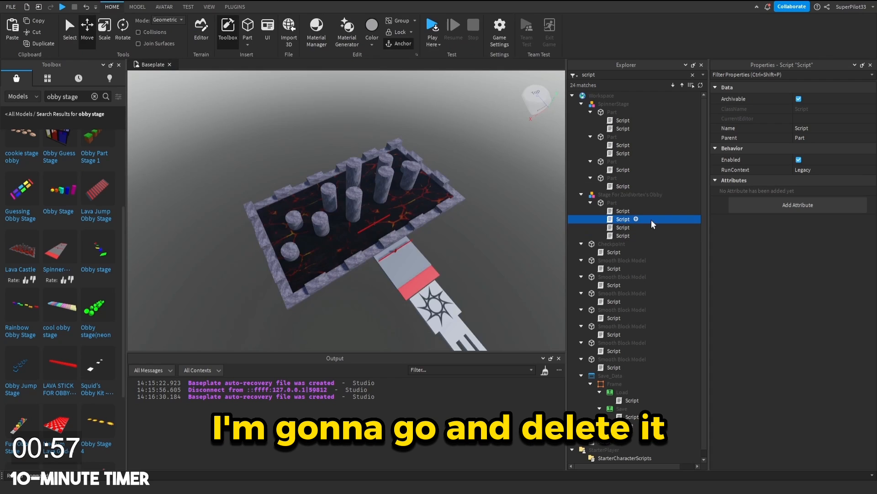
{"action": "double_click", "coordinate": [622, 219]}
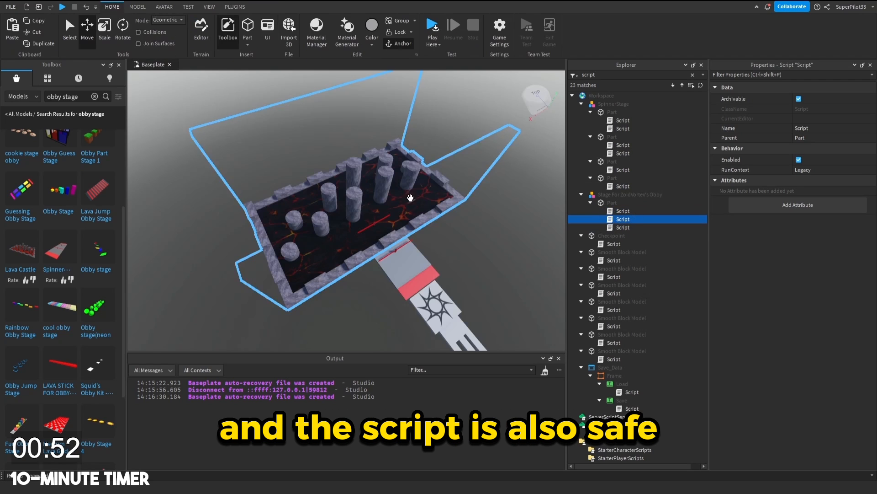
{"action": "left_click", "coordinate": [631, 194]}
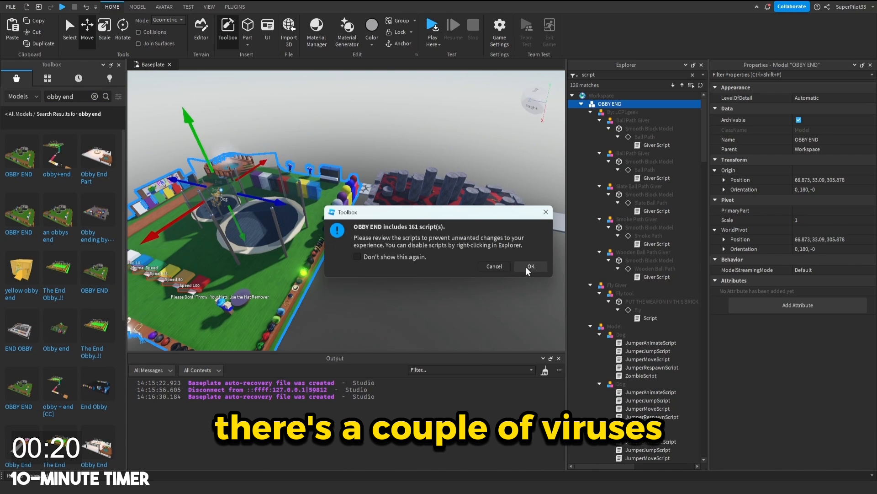
Accept the script warning and attach OBBY END to the lava stage's far end.
{"action": "left_click", "coordinate": [530, 266]}
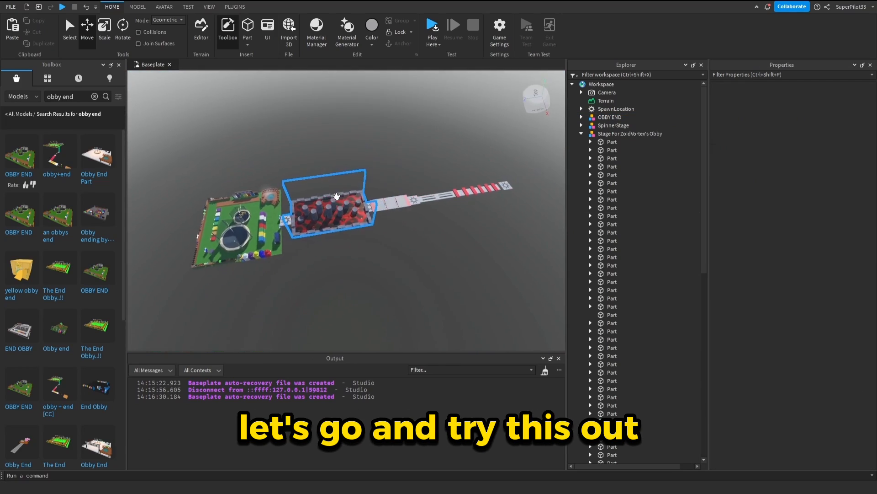
Play the obby and walk the avatar through the course to the OBBY END area.
{"action": "left_click", "coordinate": [431, 25]}
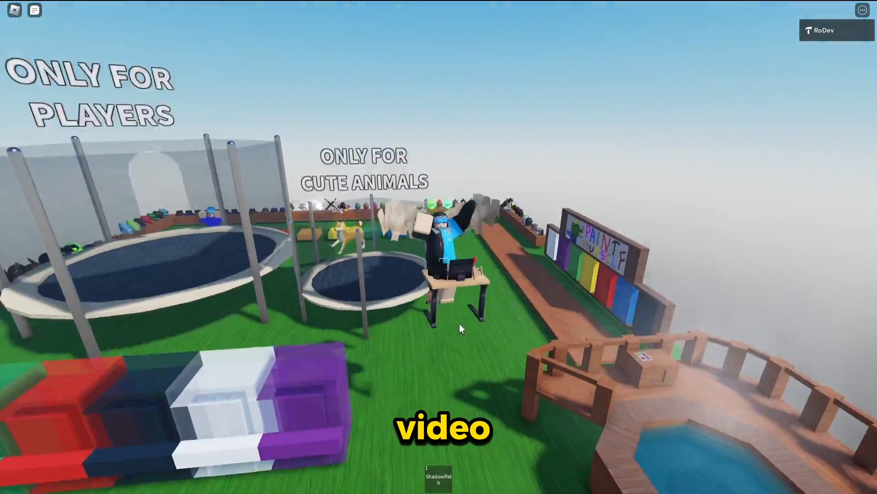
{"action": "mouse_move", "coordinate": [461, 328]}
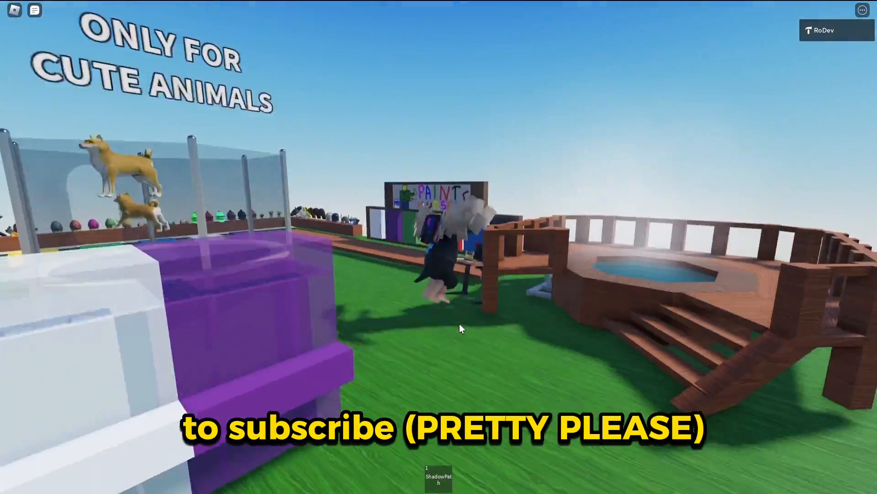